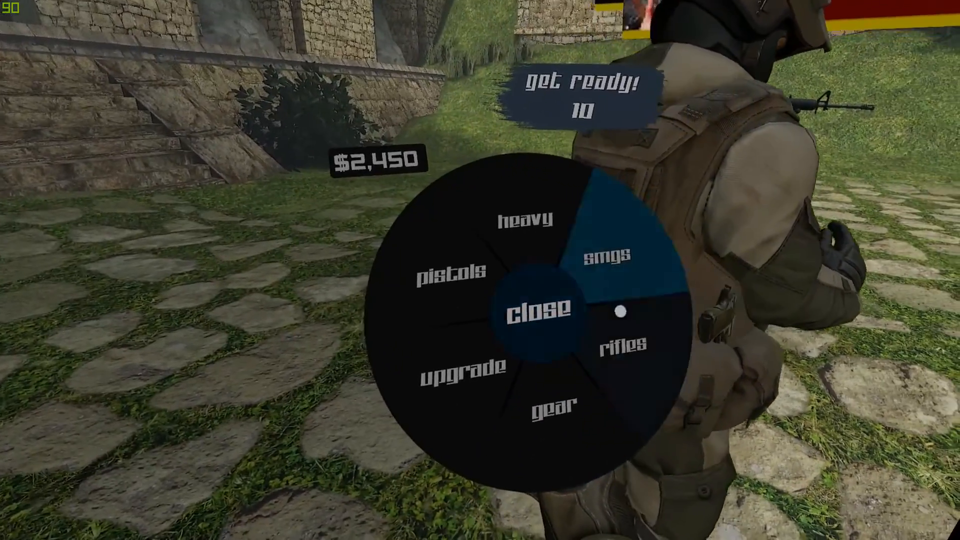
# Walk torch-in-hand through the crypt, past the fallen body, to the wall of burial alcoves.
pyautogui.click(622, 341)
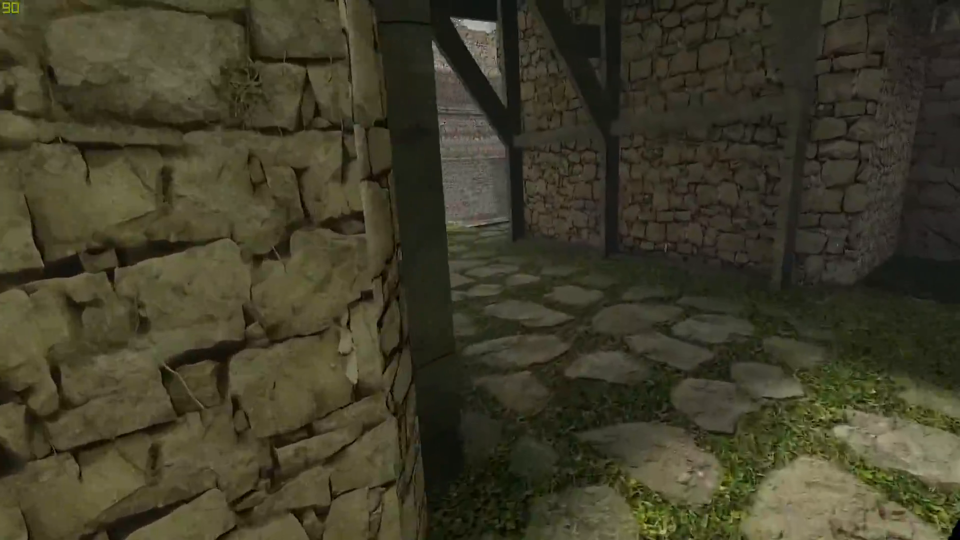
pyautogui.moveTo(480, 270)
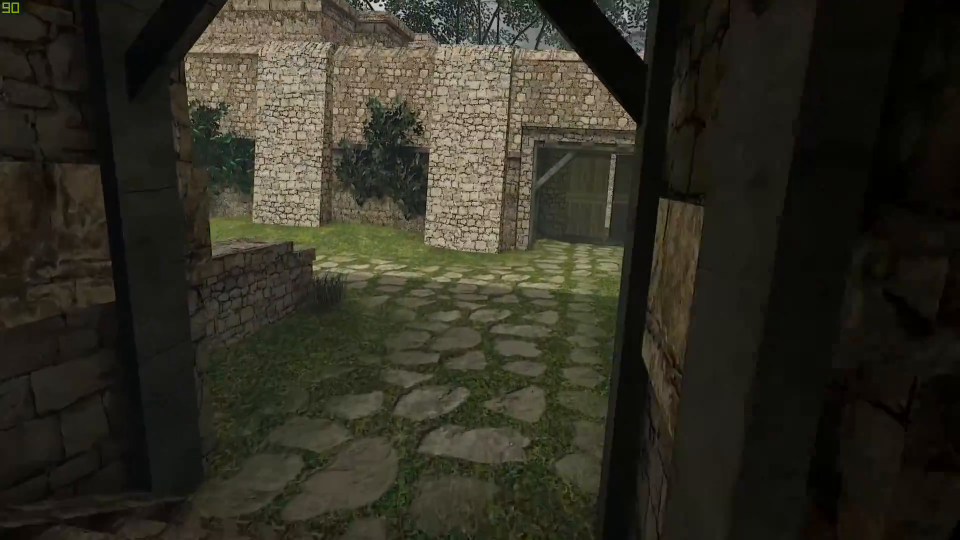
pyautogui.moveTo(480, 270)
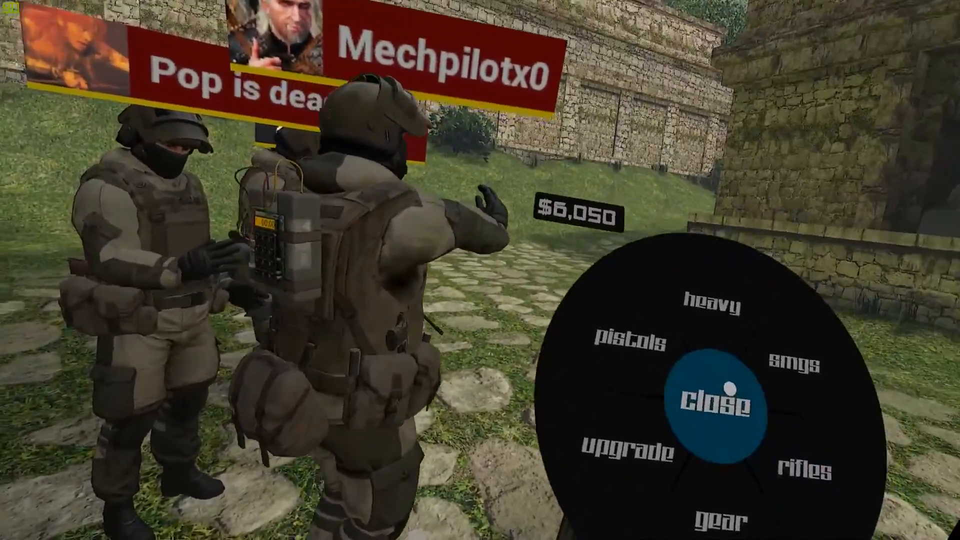
pyautogui.click(713, 401)
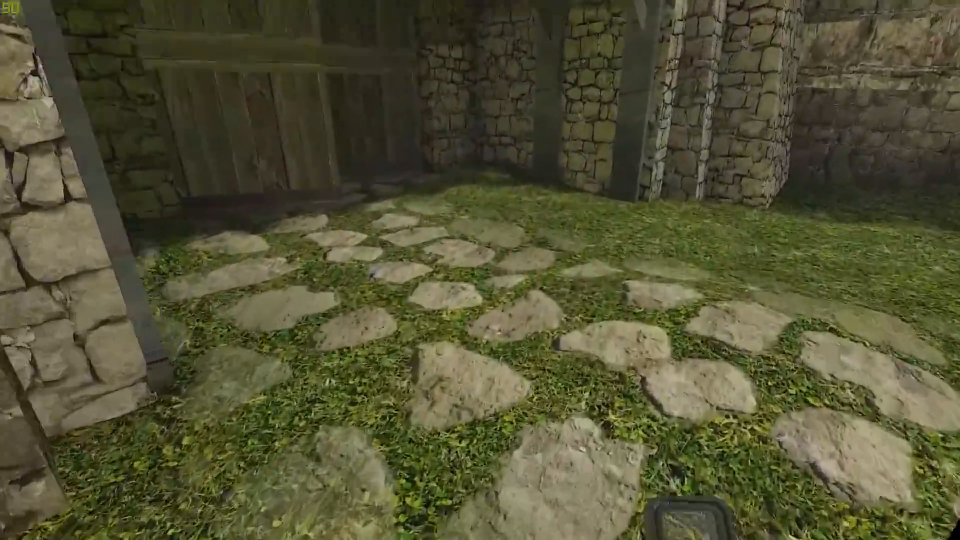
pyautogui.moveTo(480, 270)
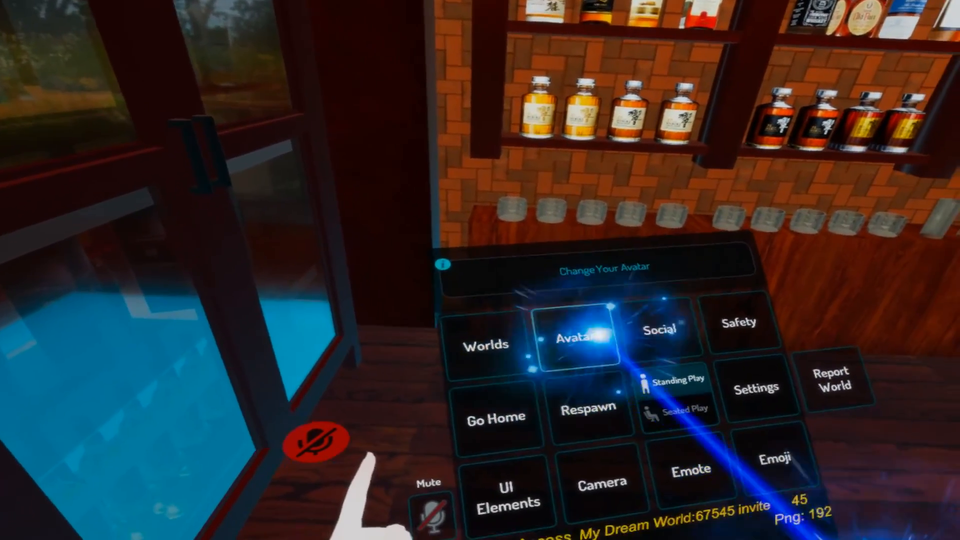
pyautogui.click(574, 338)
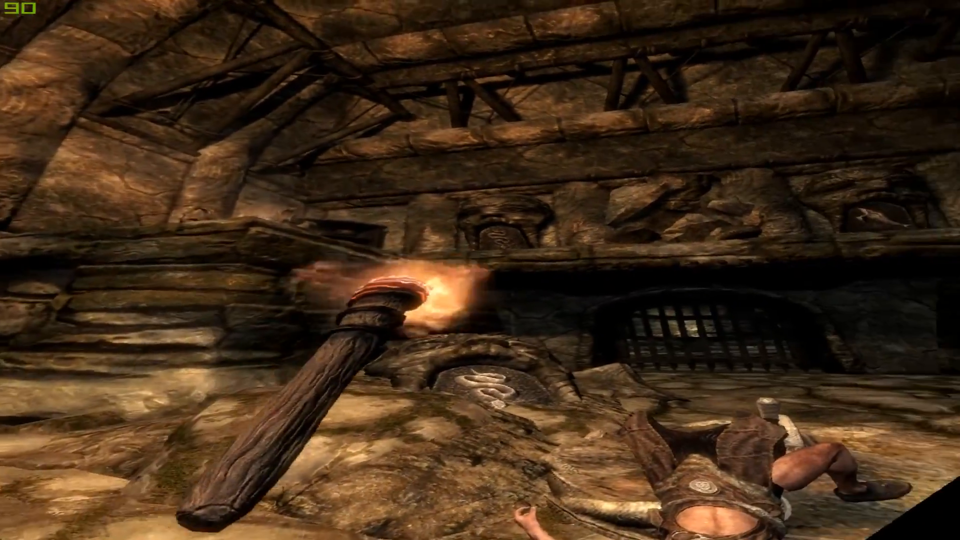
pyautogui.moveTo(480, 270)
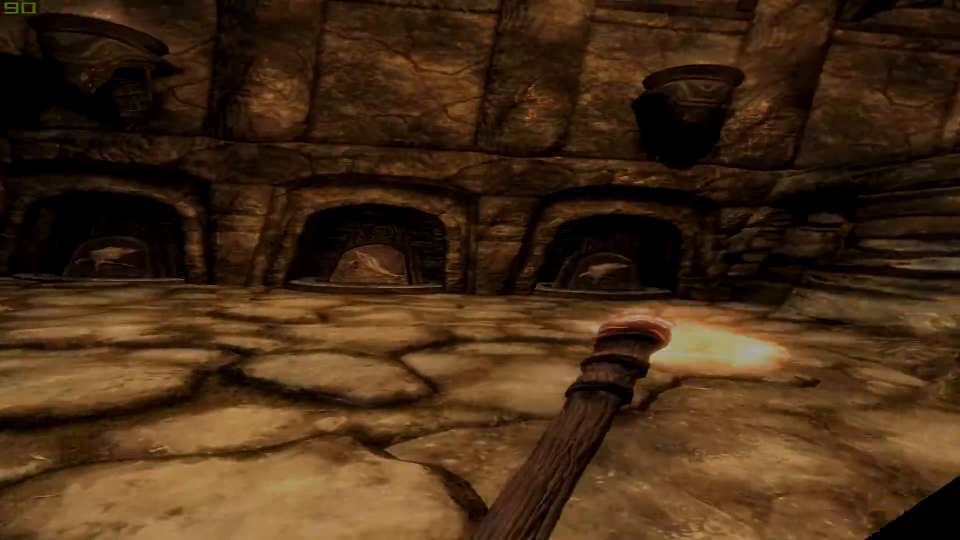